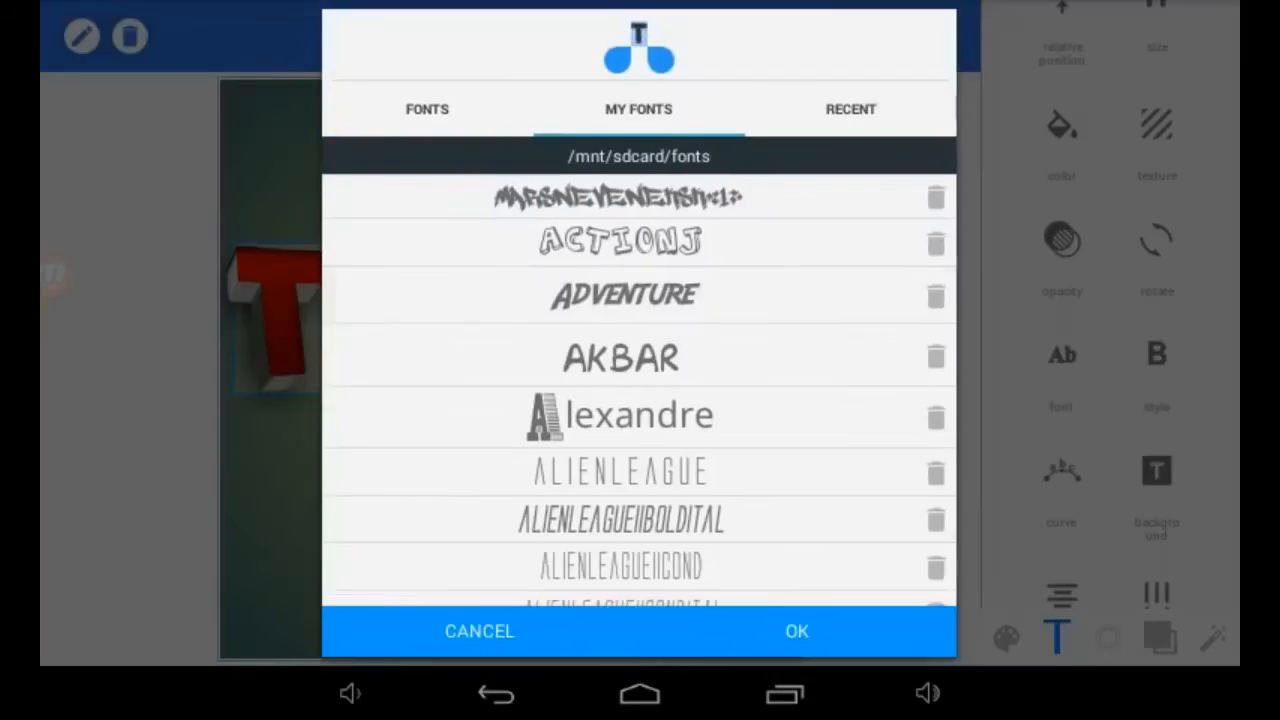
Scroll through the My Fonts list to find a new font for the letter T
scroll("down", 3)
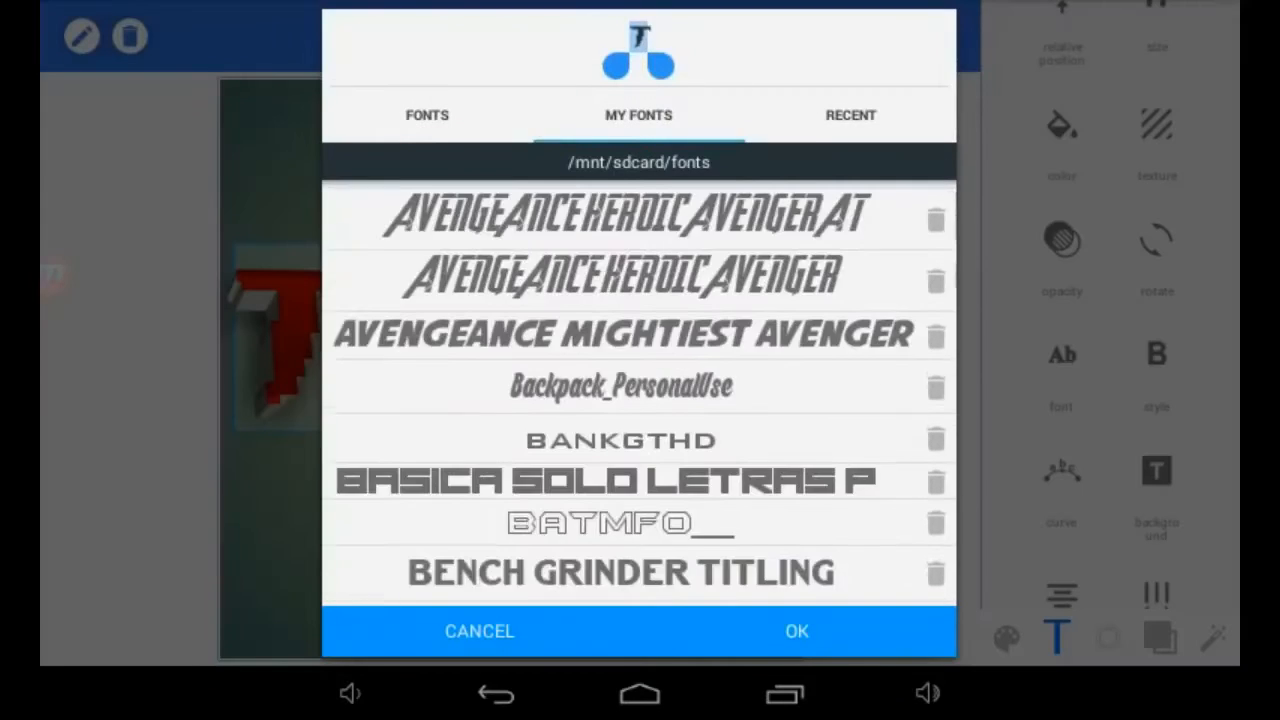
scroll("down", 3)
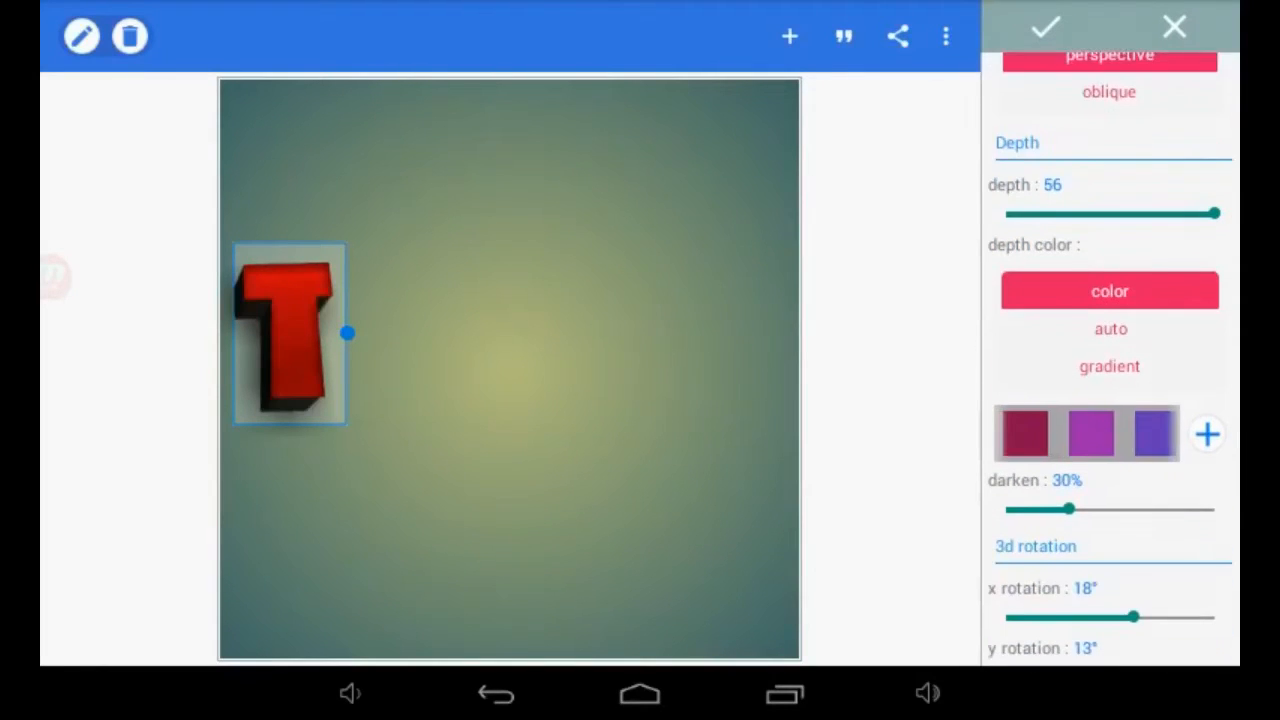
Confirm the T's 3D, add letters I and H, and adjust the I's x/y 3D rotation
left_click(1044, 27)
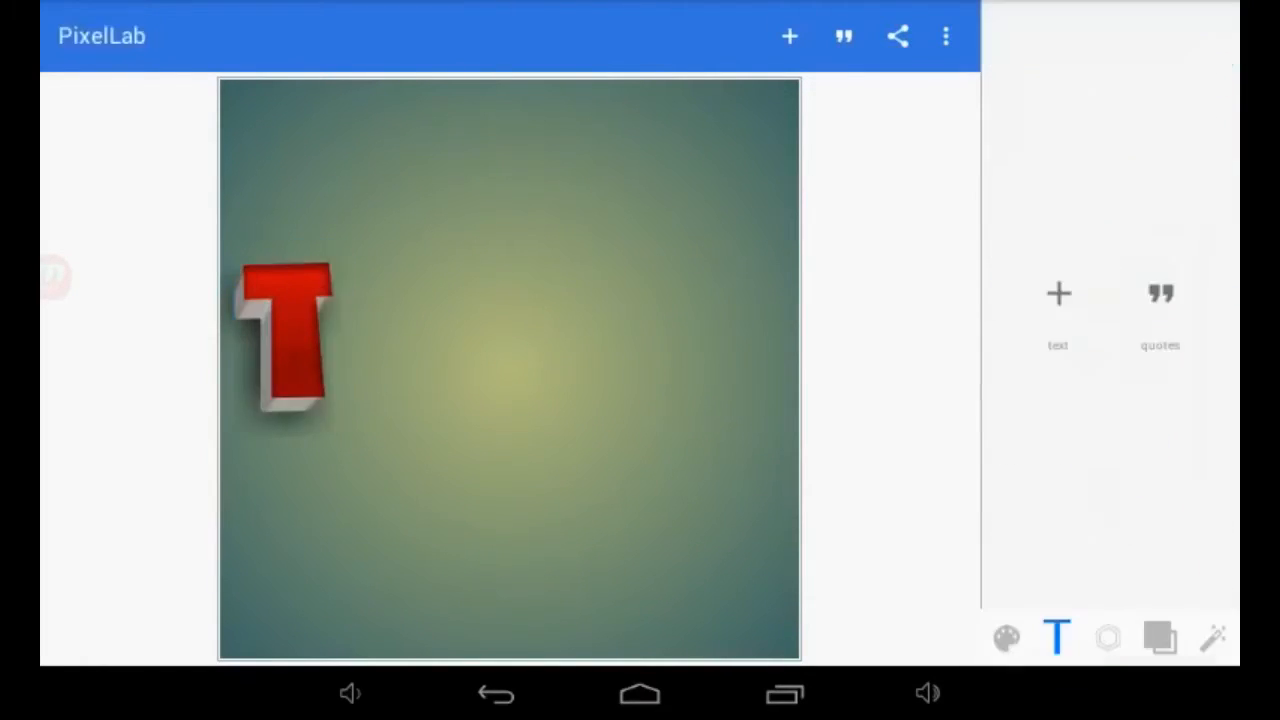
left_click(1057, 310)
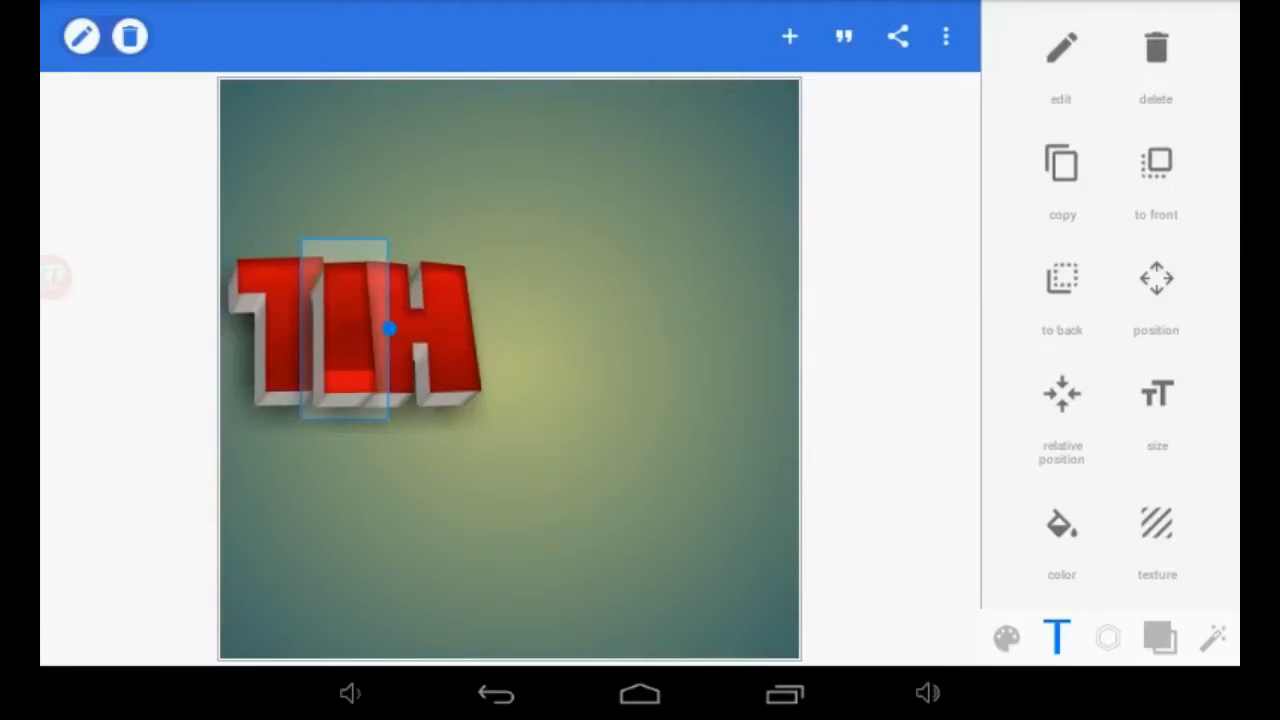
left_click(1060, 60)
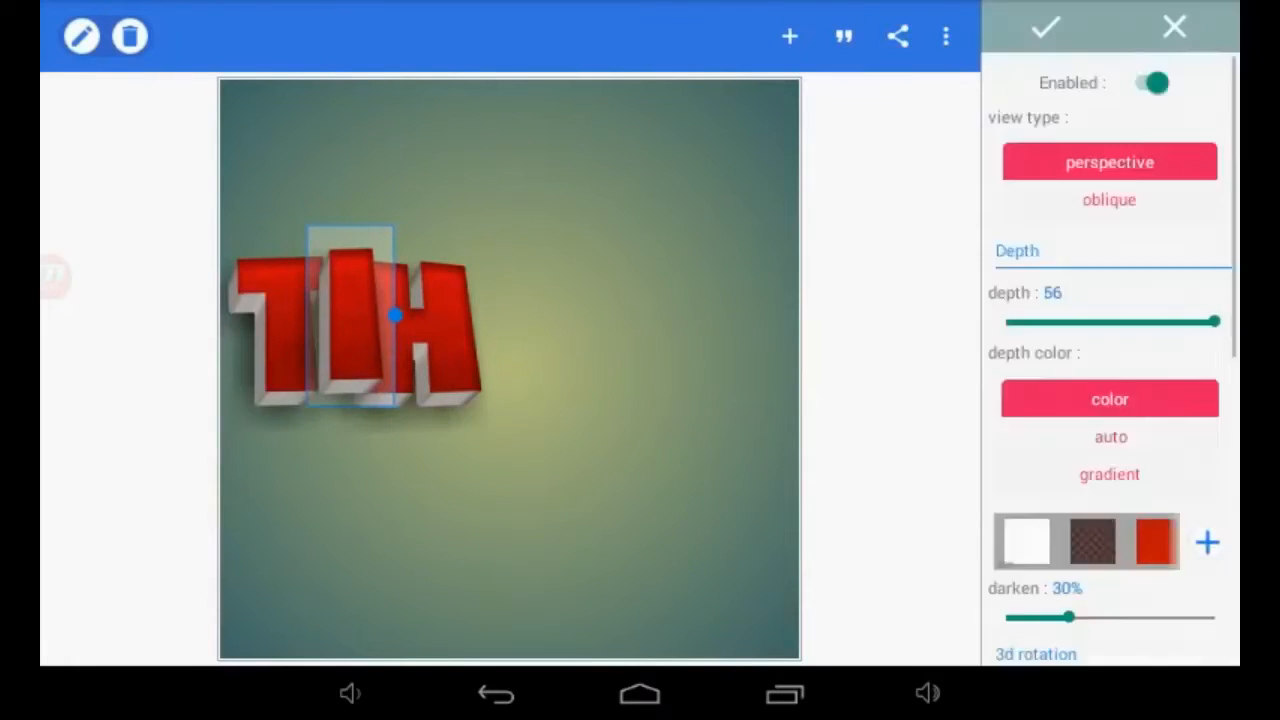
scroll("down", 3)
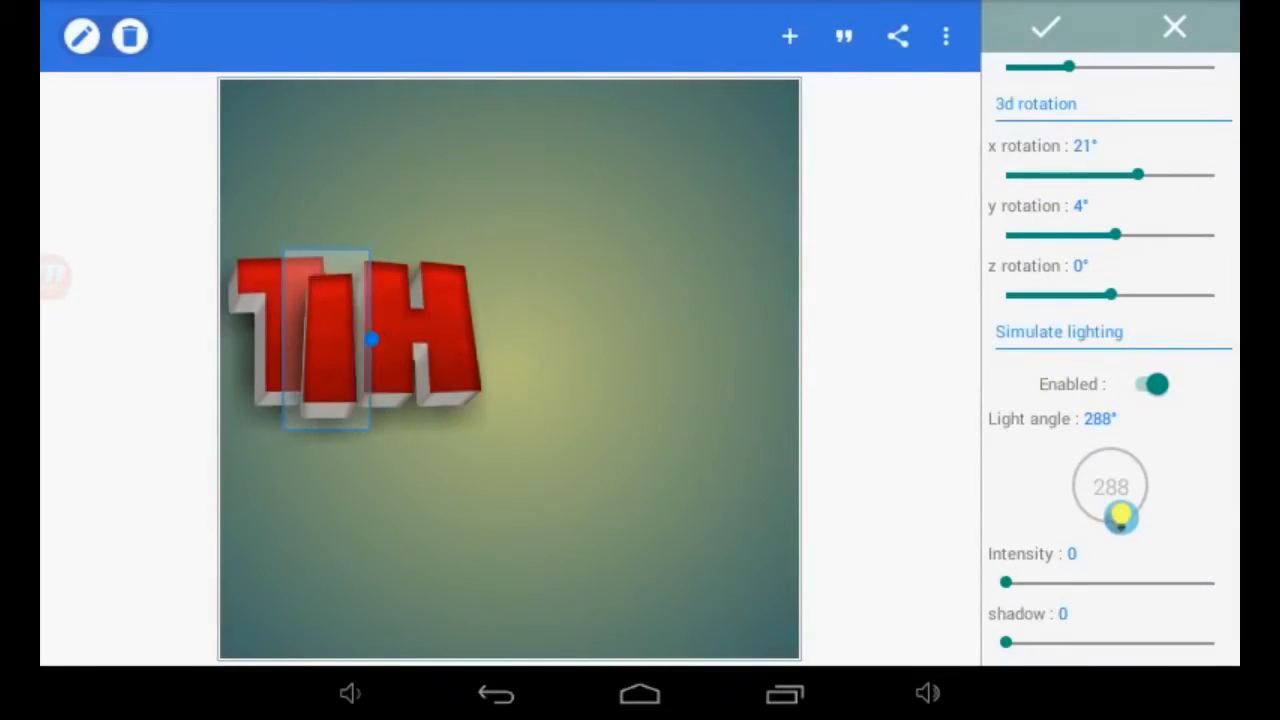
left_click(1044, 27)
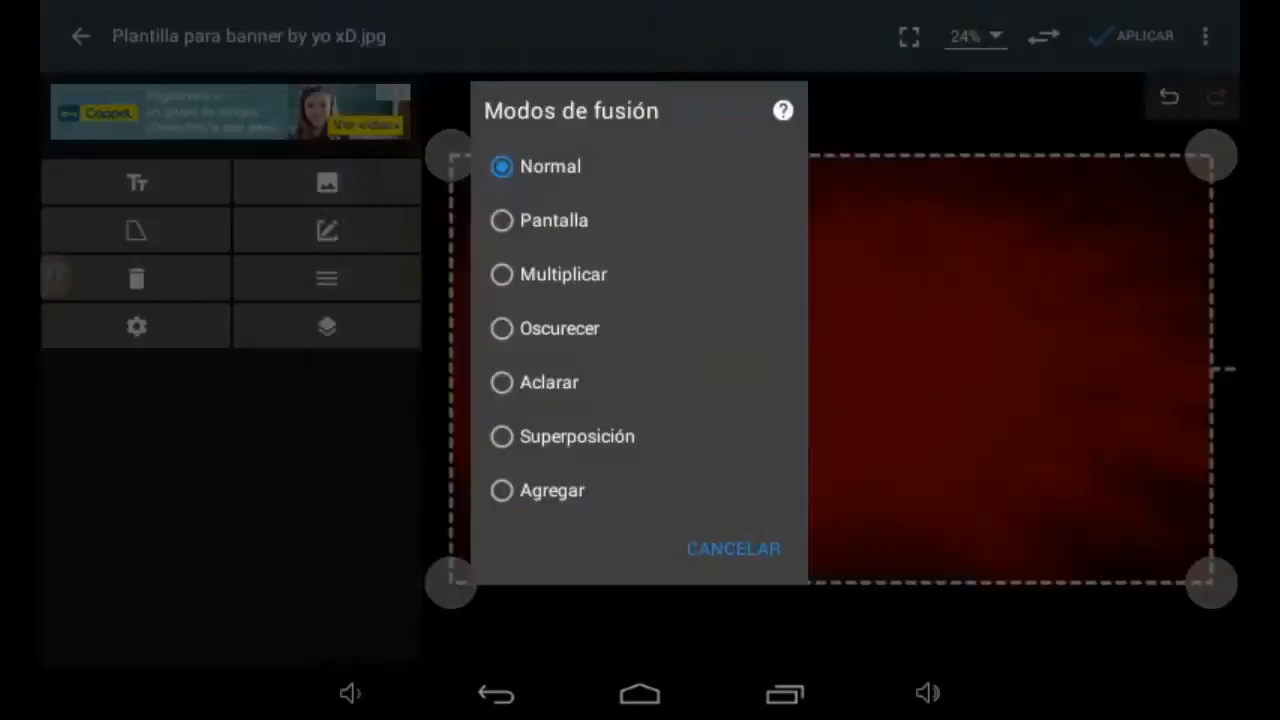
Choose a blend mode for the dark red texture layer
left_click(732, 548)
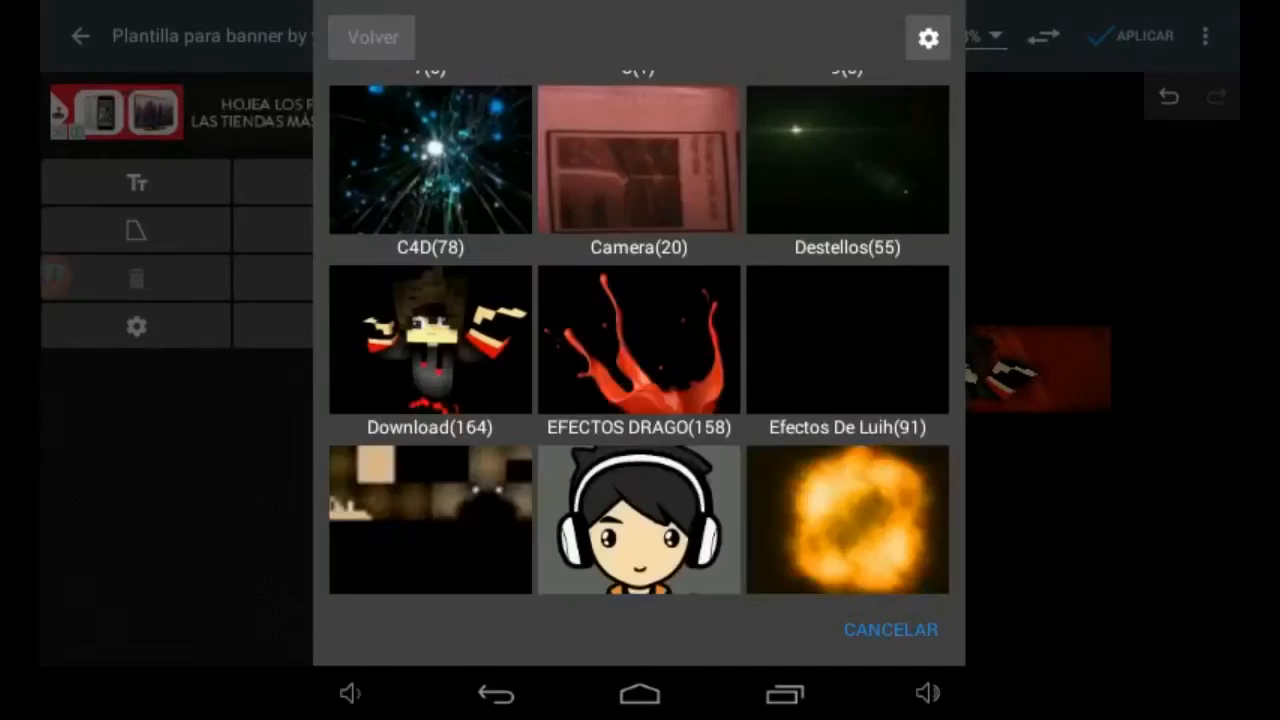
Swap the overlay layer's image for the red smoke picture from folder 9
left_click(847, 340)
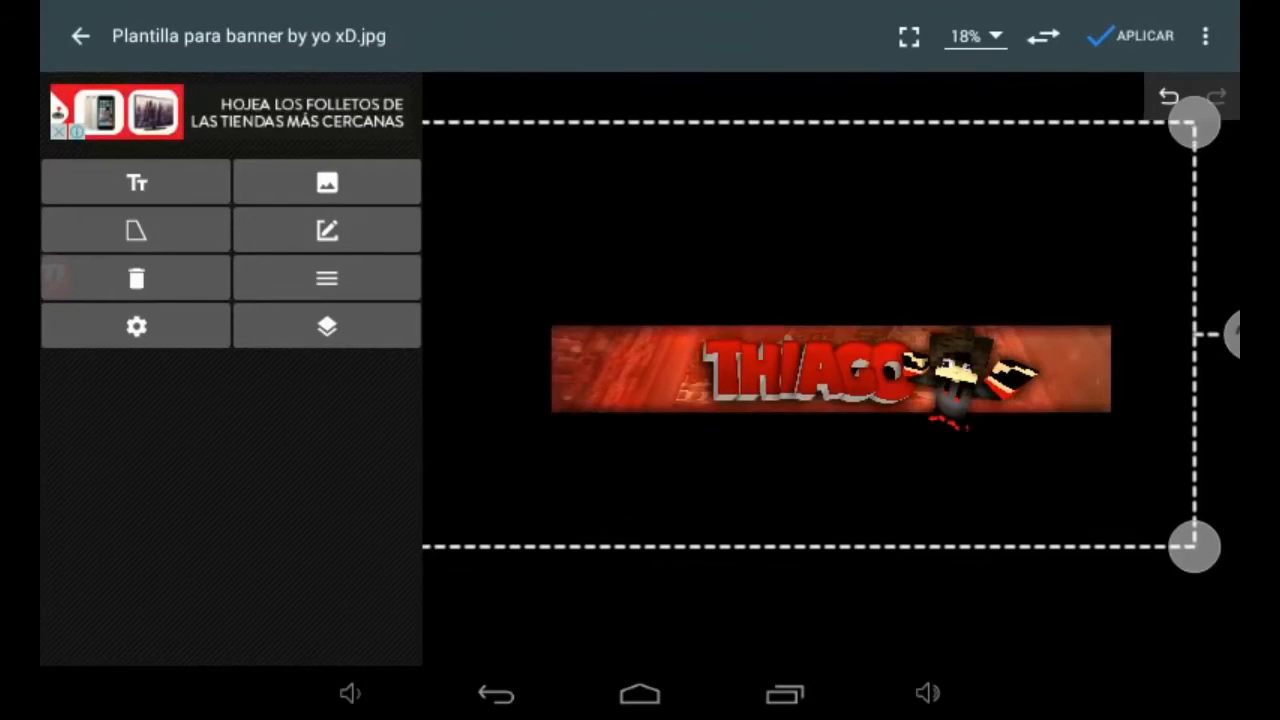
left_click(136, 326)
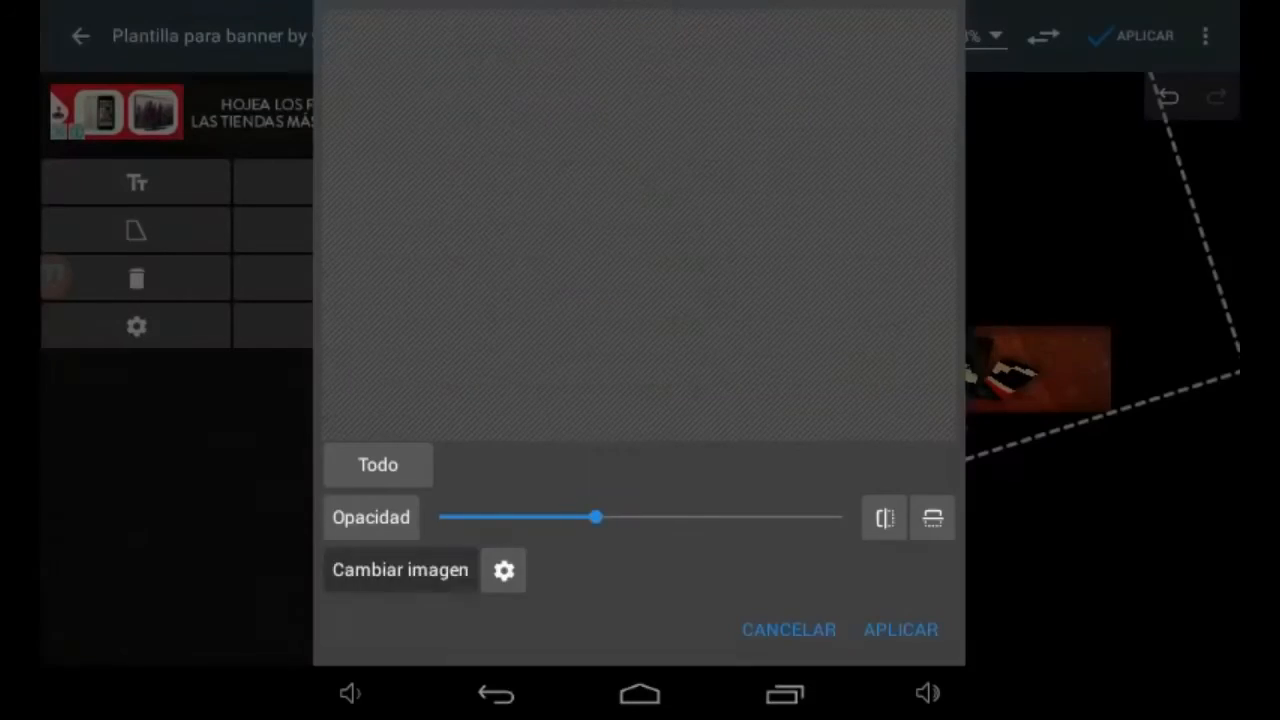
left_click(399, 569)
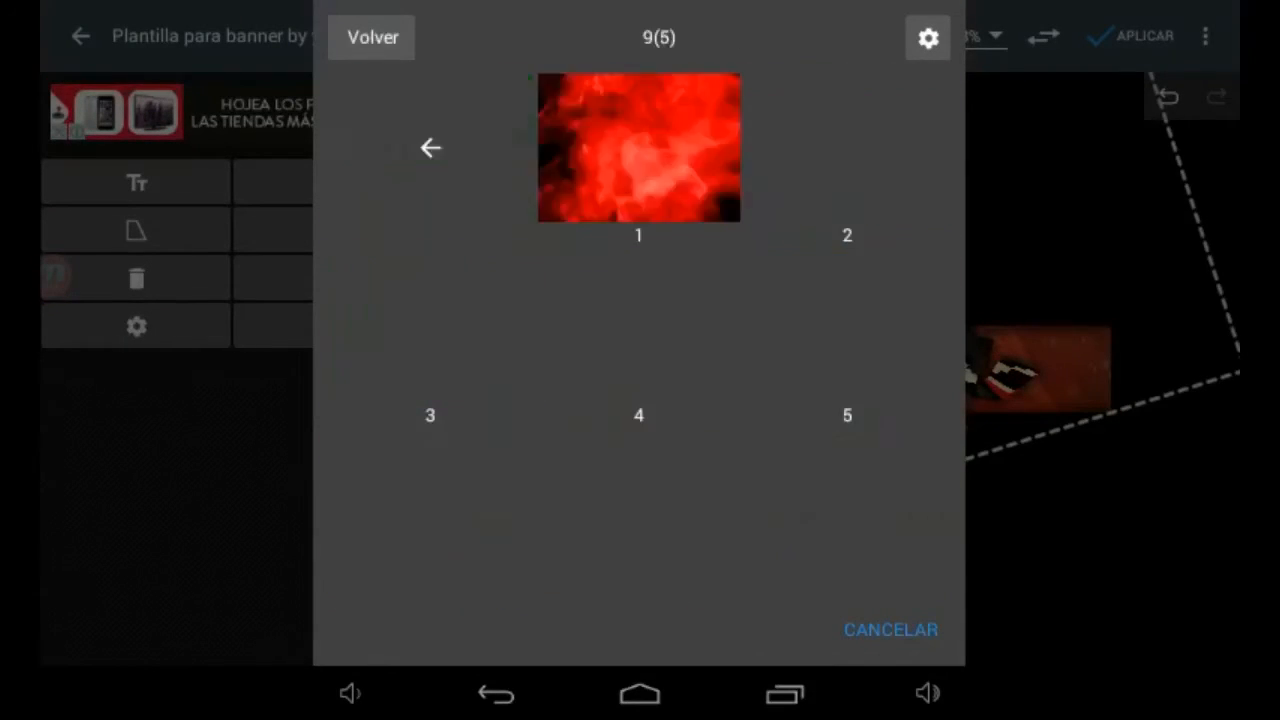
left_click(638, 147)
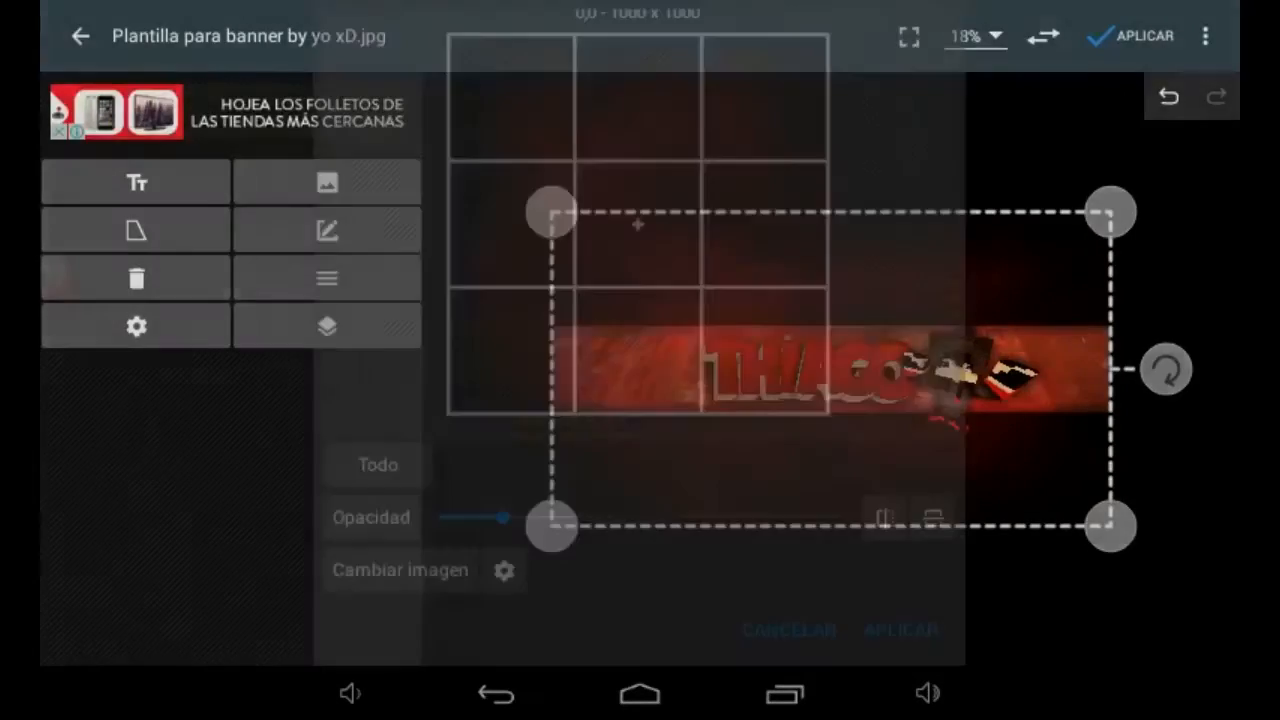